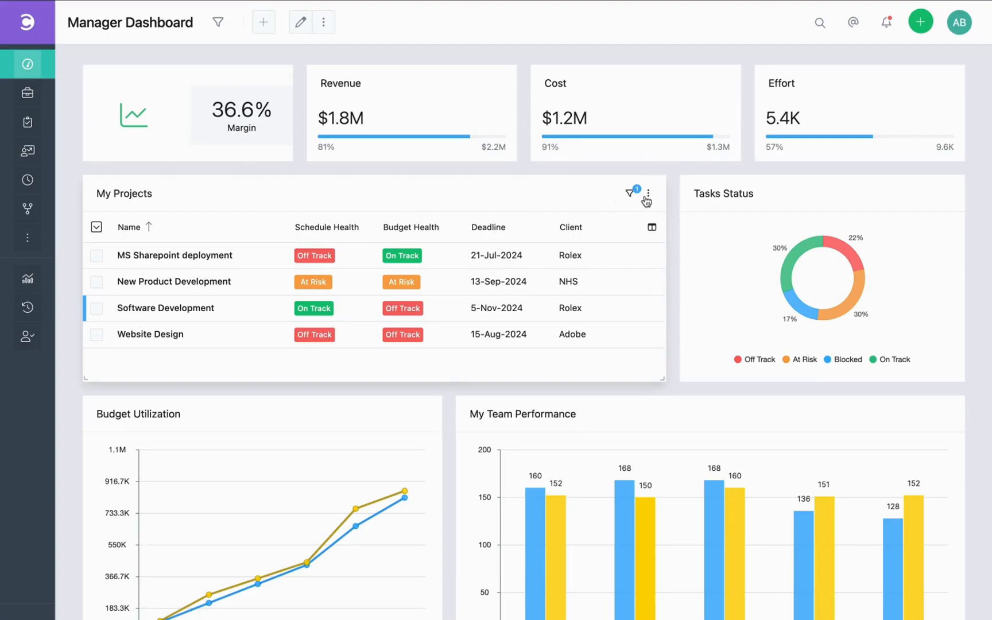
# Open the My Projects report for editing from its widget options menu.
pyautogui.click(648, 194)
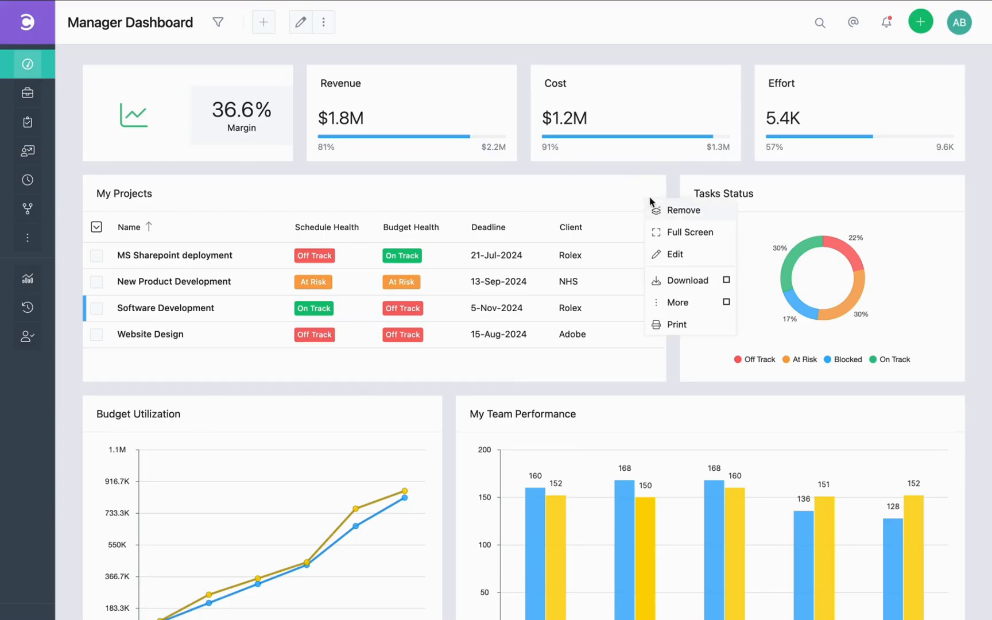
pyautogui.click(676, 254)
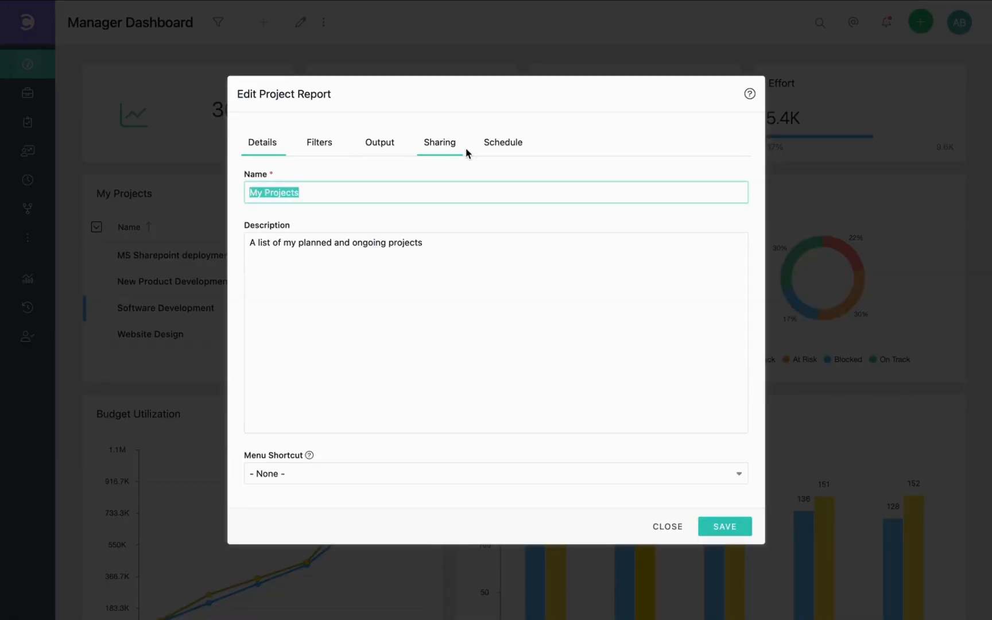
pyautogui.click(503, 141)
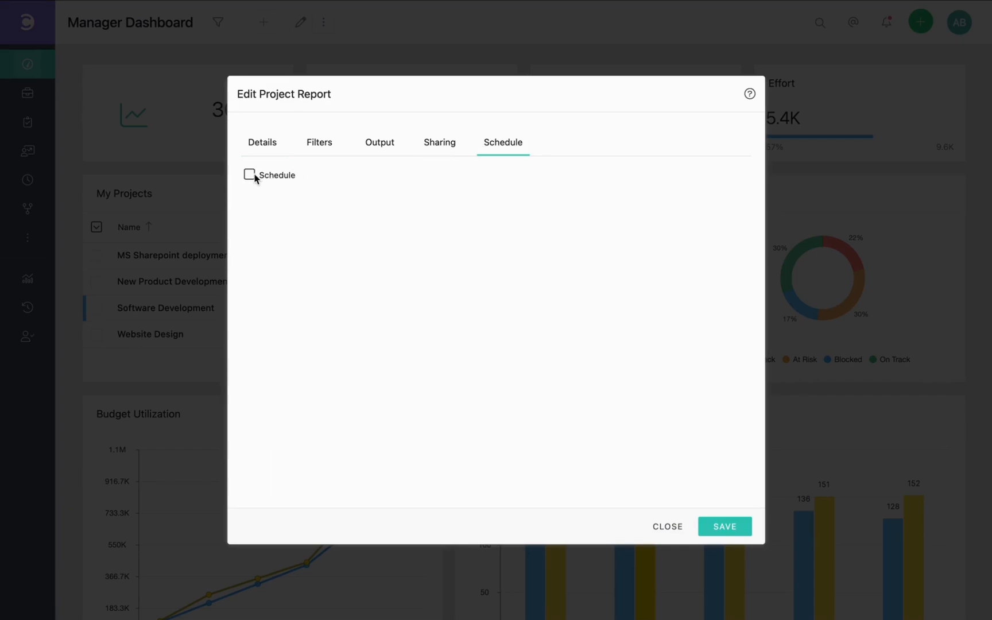
pyautogui.click(249, 175)
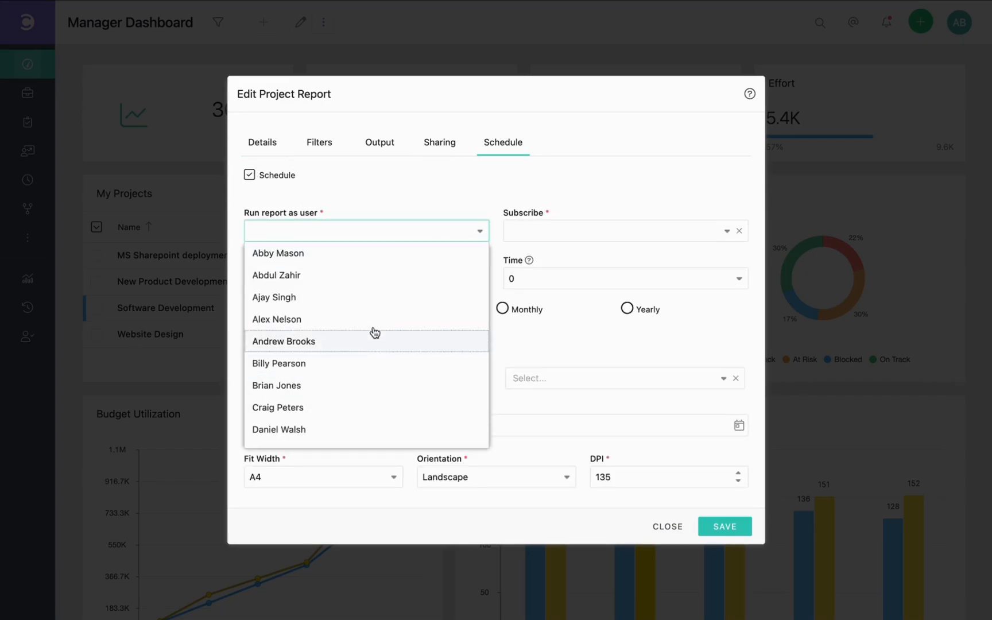
pyautogui.moveTo(347, 356)
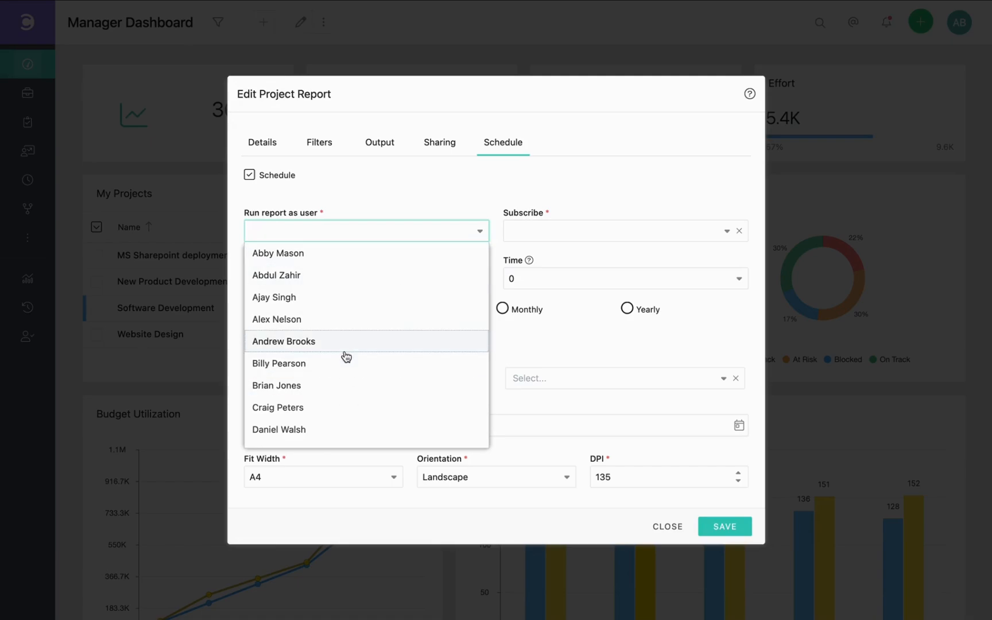
pyautogui.click(284, 341)
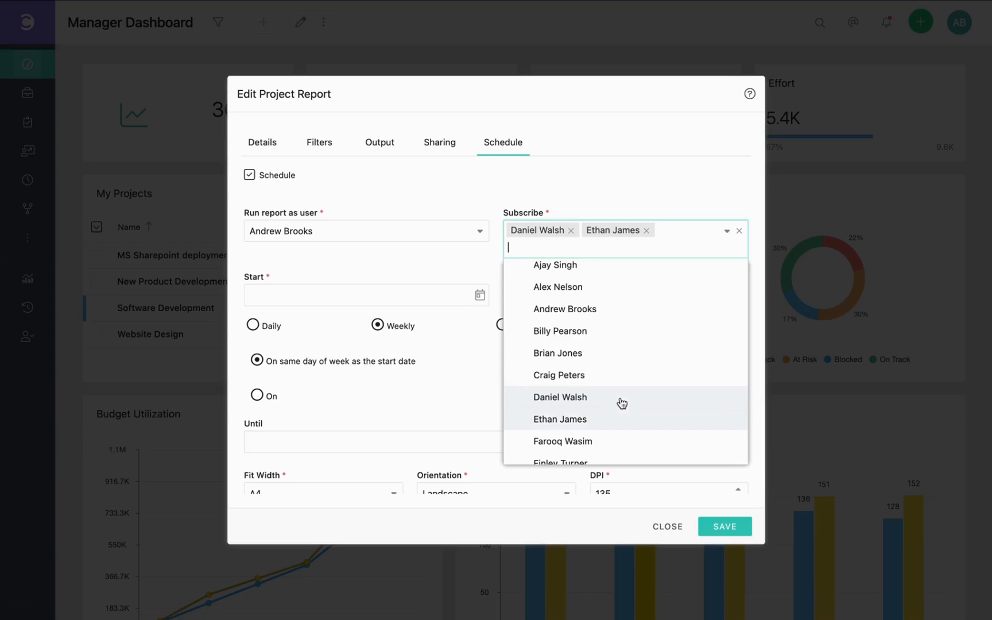
# Open the schedule's Start date picker to choose 8/5/2024.
pyautogui.click(475, 267)
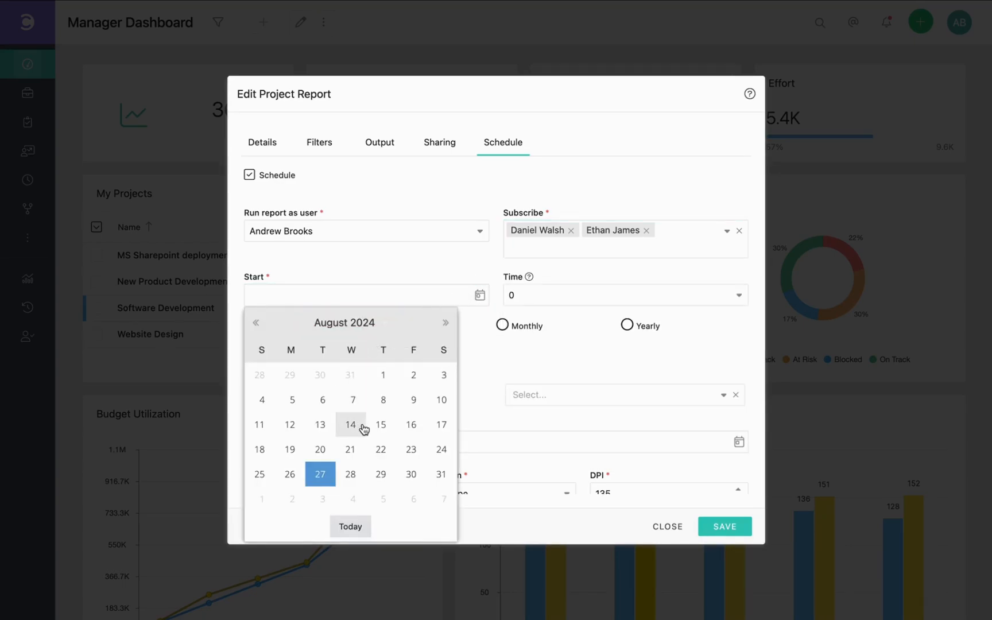
pyautogui.moveTo(292, 399)
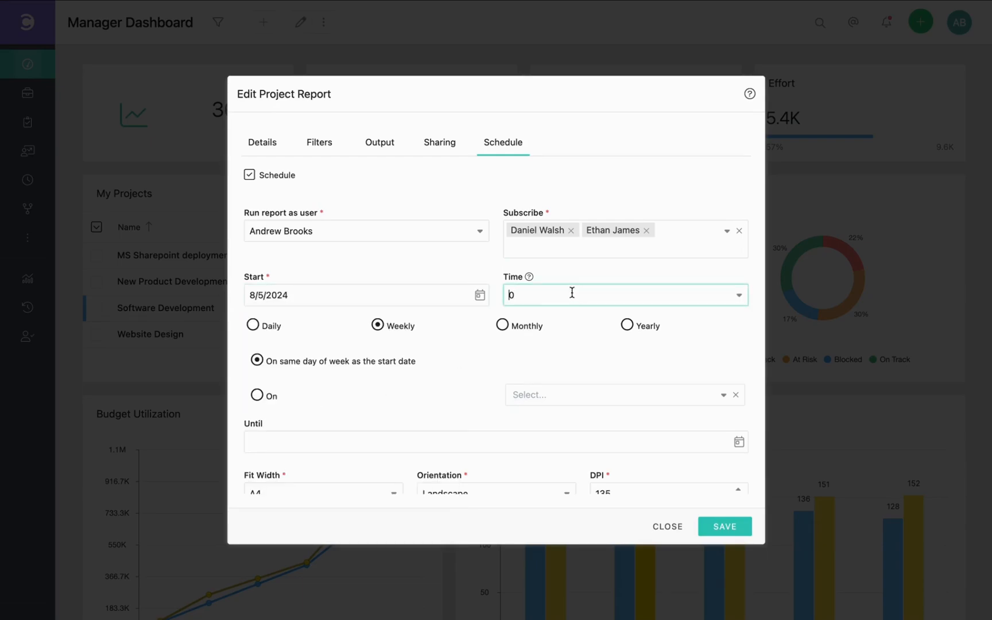
# Set the scheduled run time to 4:00 PM.
pyautogui.write('4')
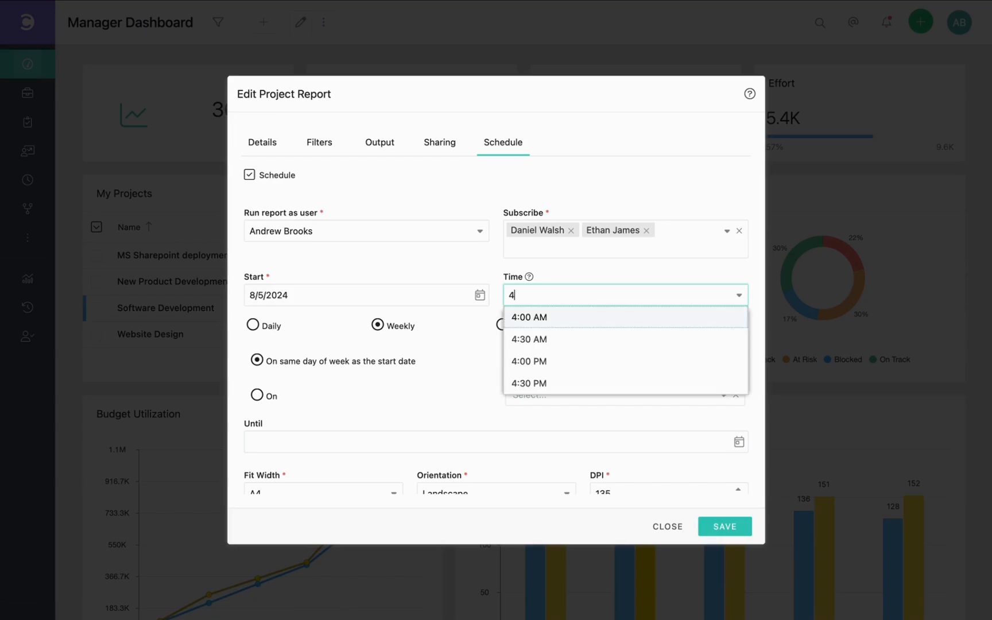
pyautogui.click(529, 362)
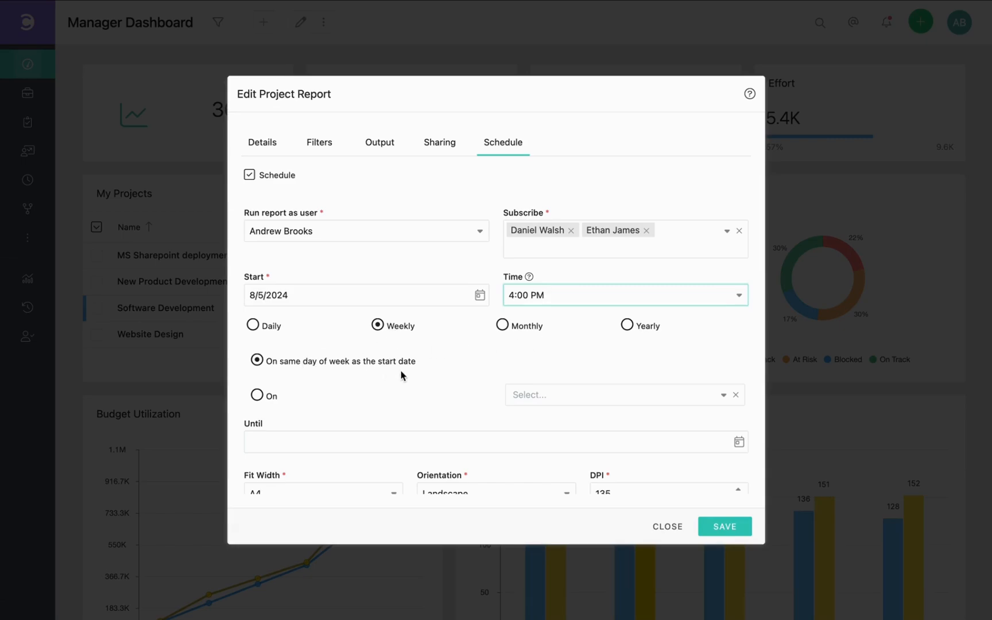
pyautogui.moveTo(281, 402)
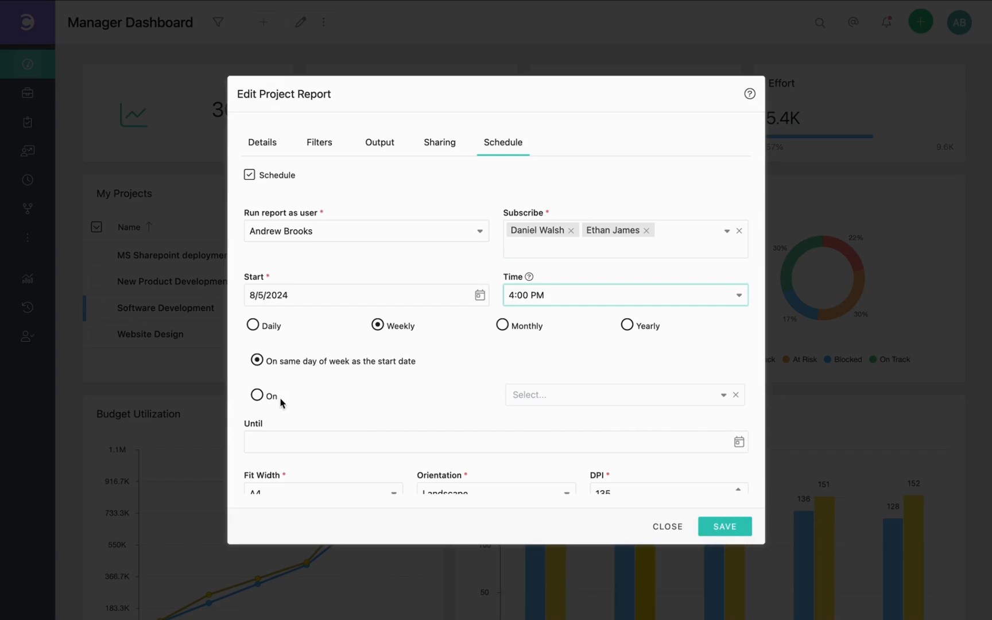
# Set the weekly run day to Monday and save the schedule.
pyautogui.click(620, 394)
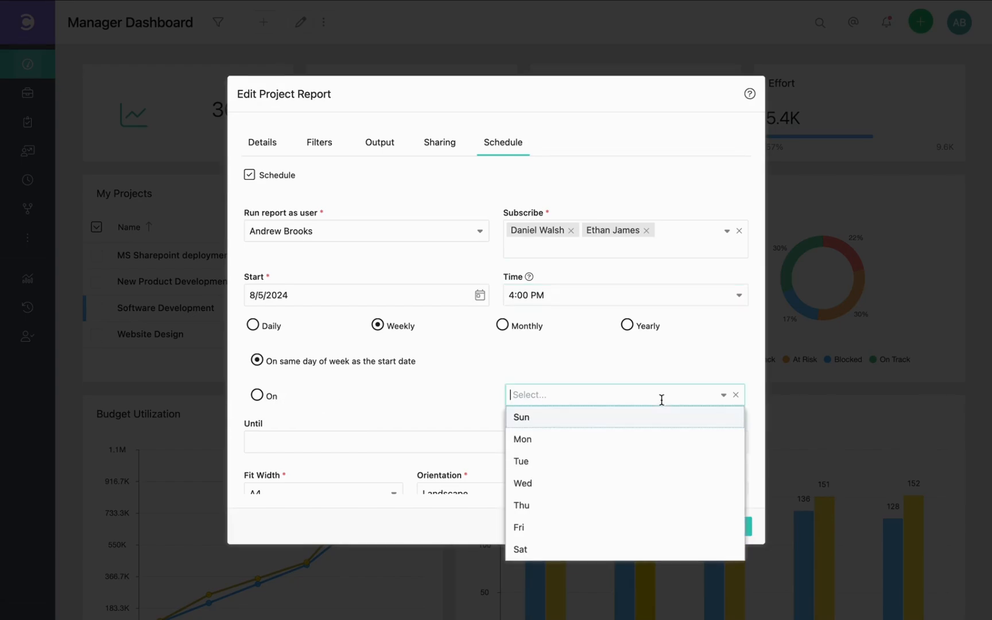
pyautogui.click(522, 439)
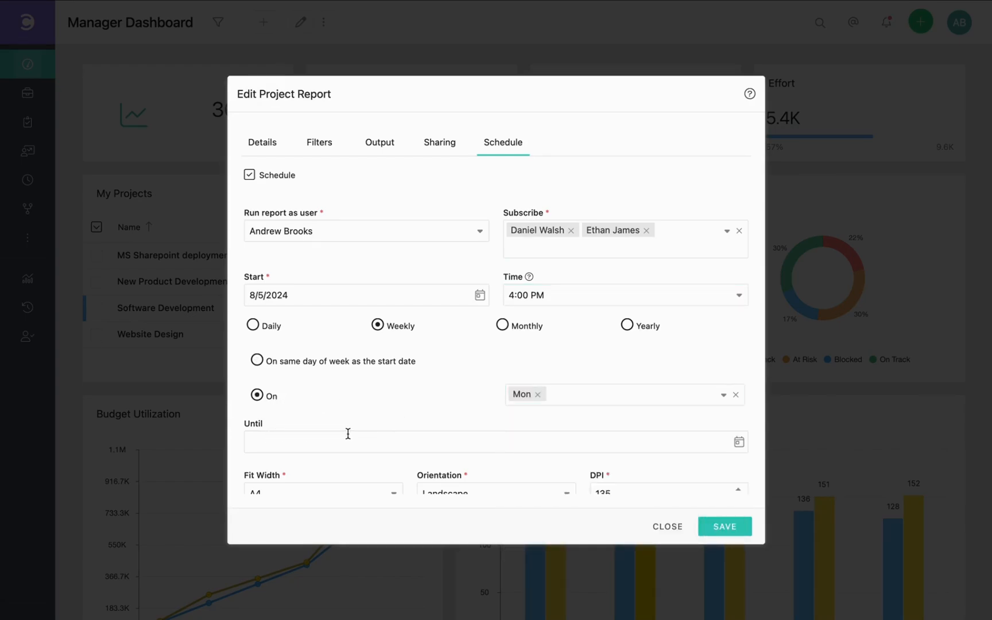
pyautogui.scroll(-3)
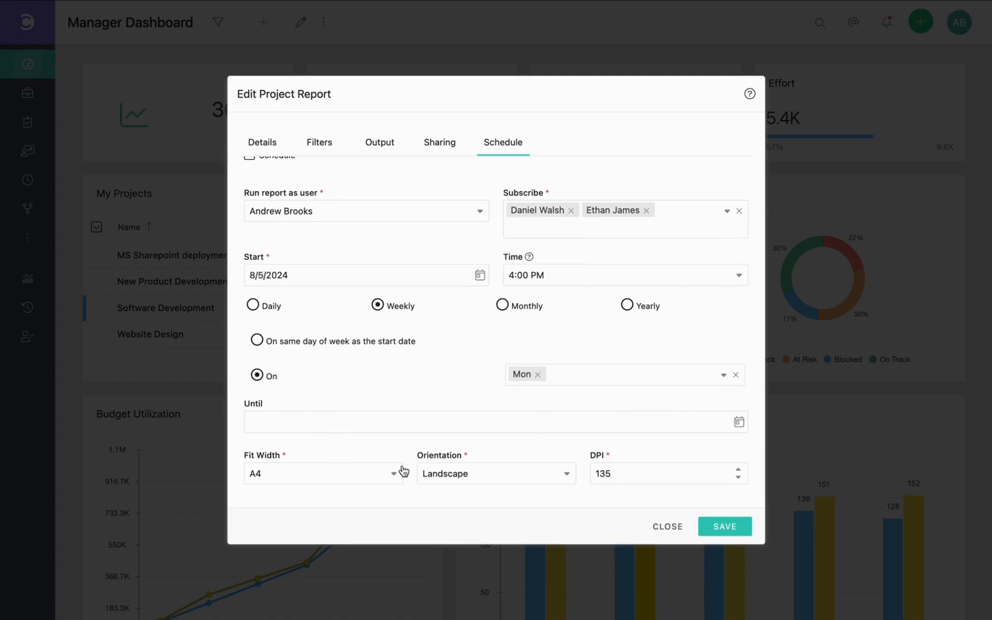
pyautogui.moveTo(525, 481)
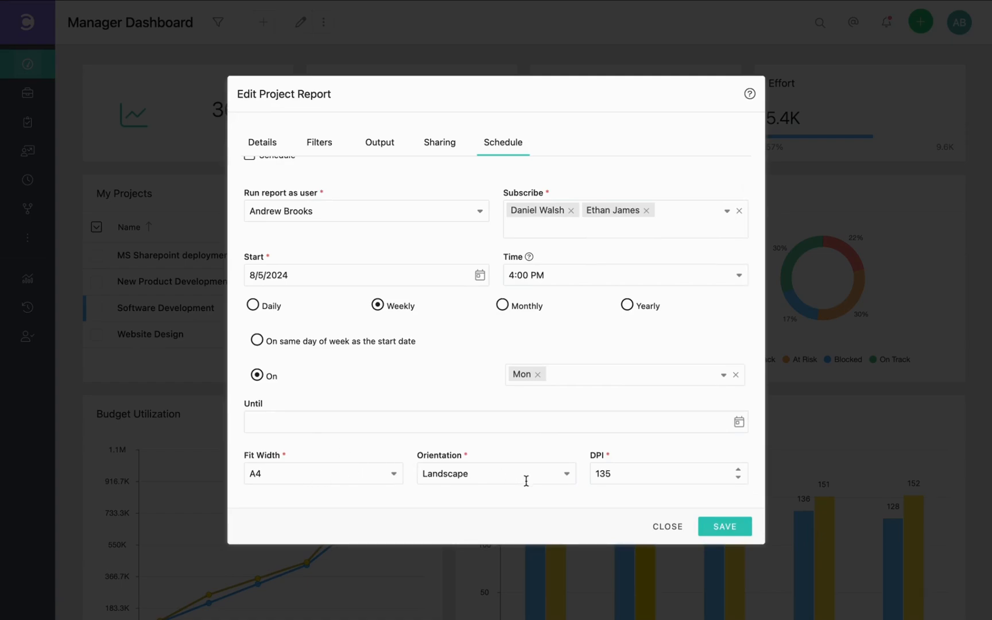
pyautogui.moveTo(700, 517)
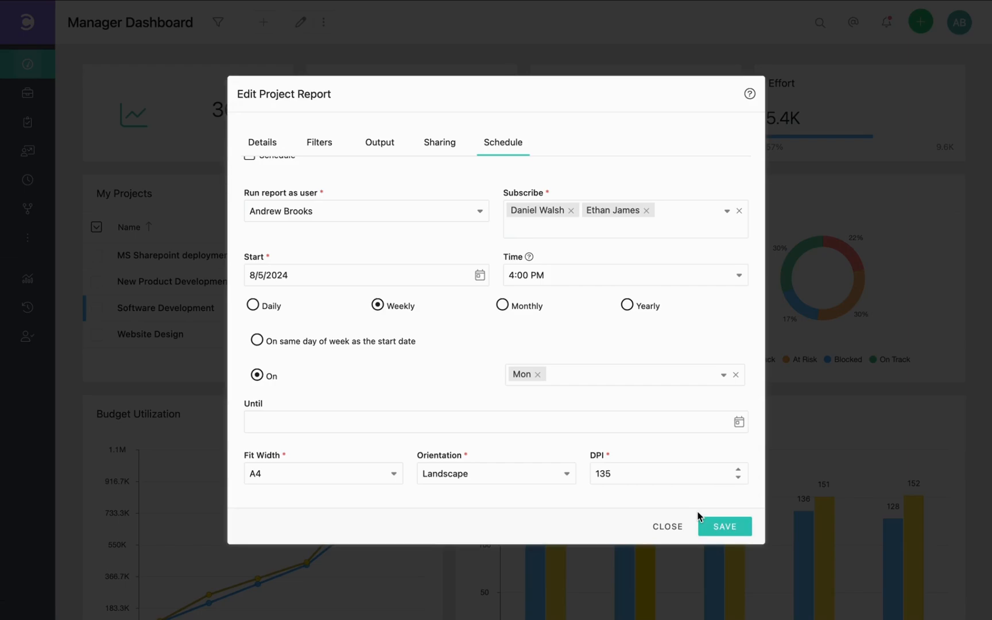
pyautogui.click(725, 526)
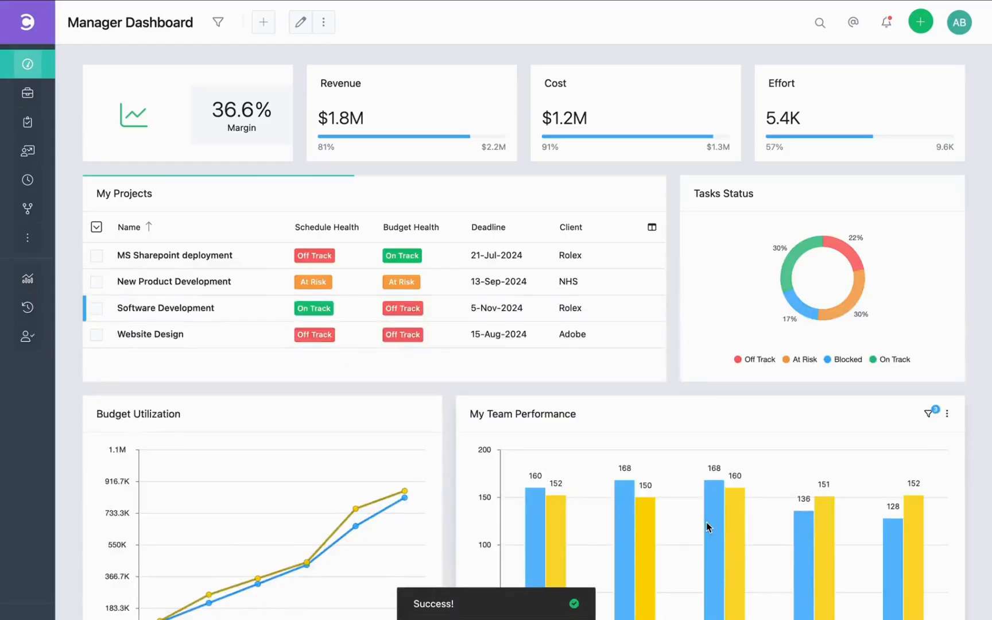